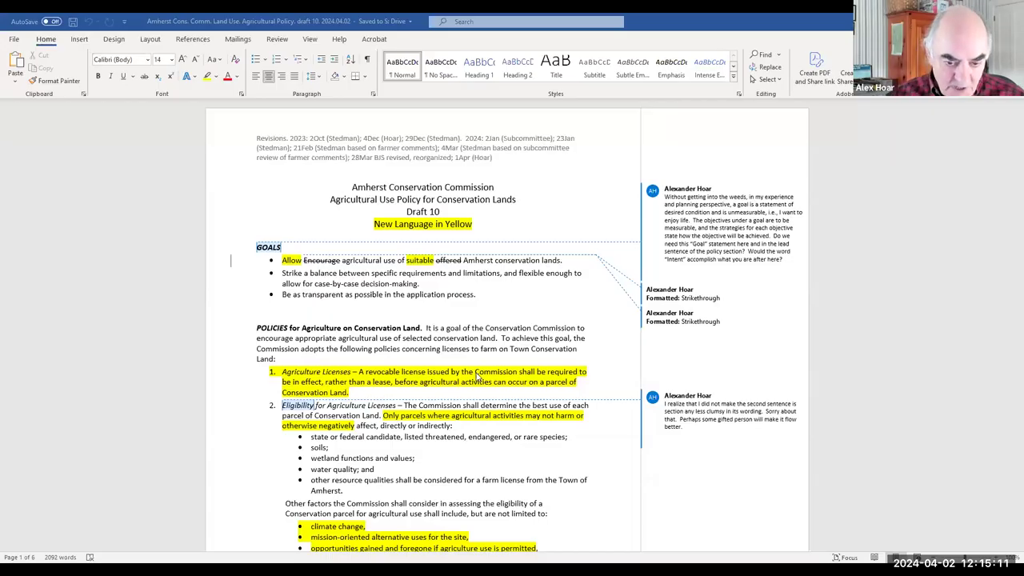
mouse_move(745, 493)
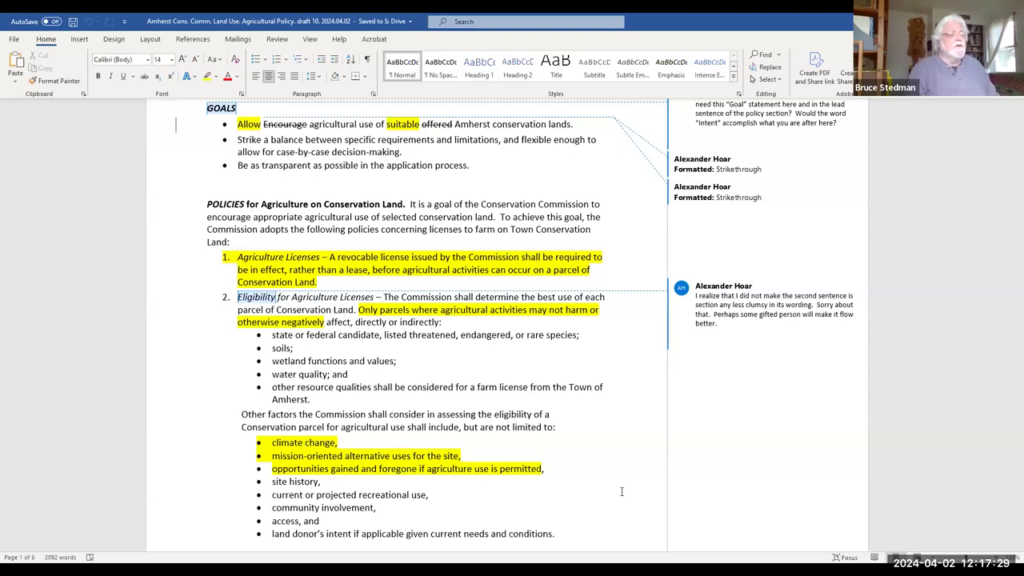
Select the bulleted eligibility factors list, from 'climate change' through 'land donor's intent…conditions.'
scroll(down, 3)
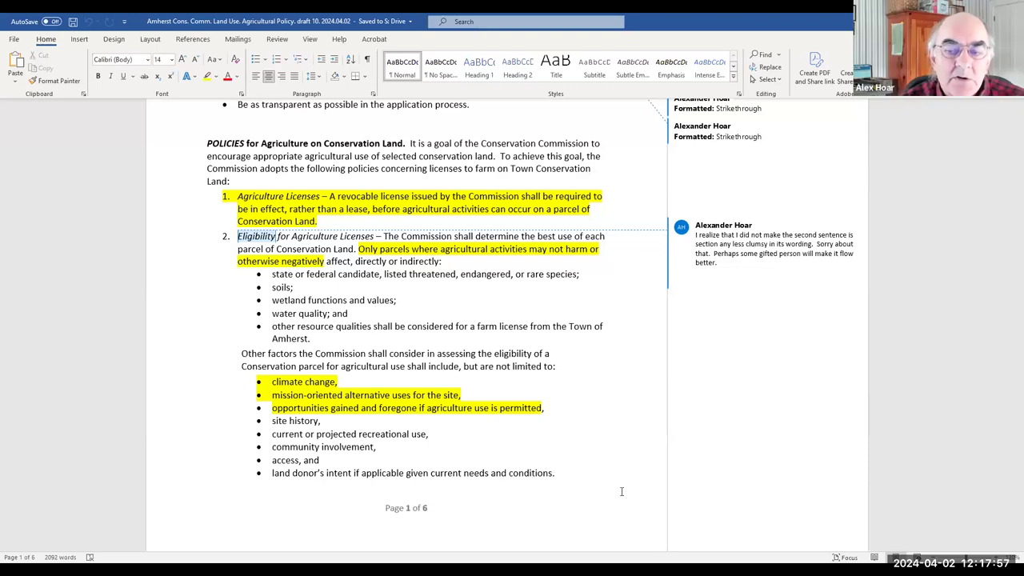
scroll(down, 3)
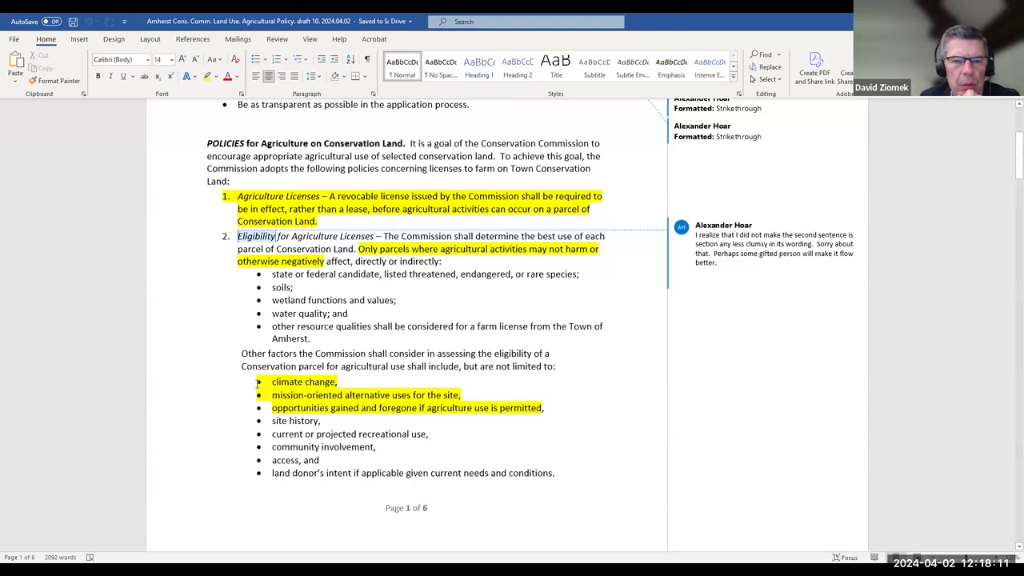
drag(272, 381, 328, 473)
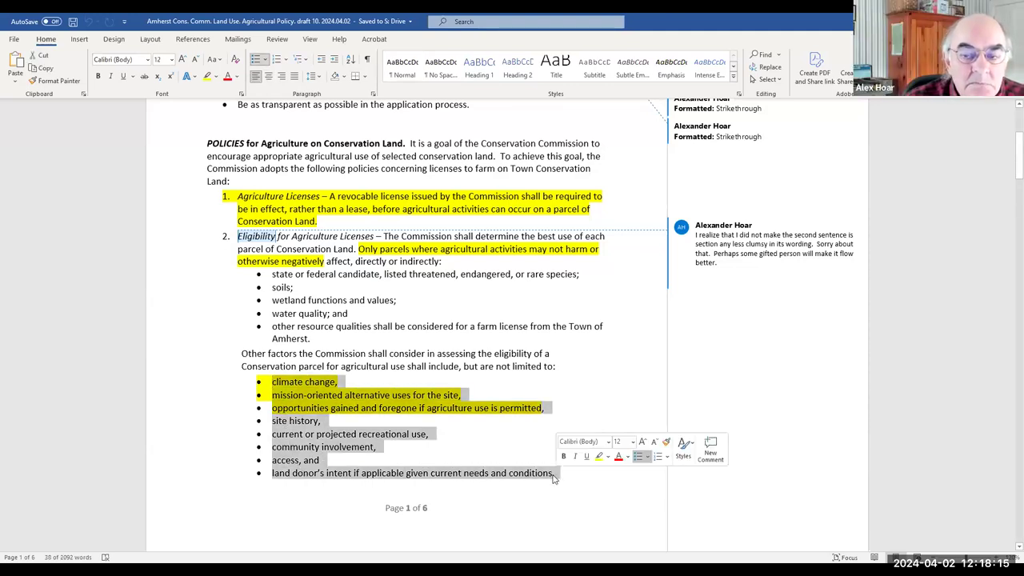
scroll(down, 3)
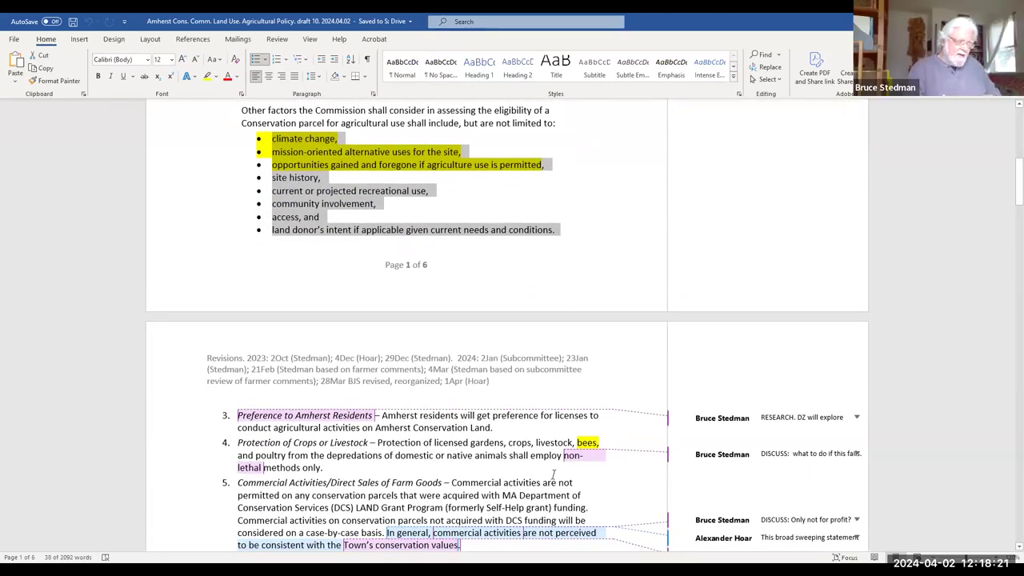
scroll(down, 3)
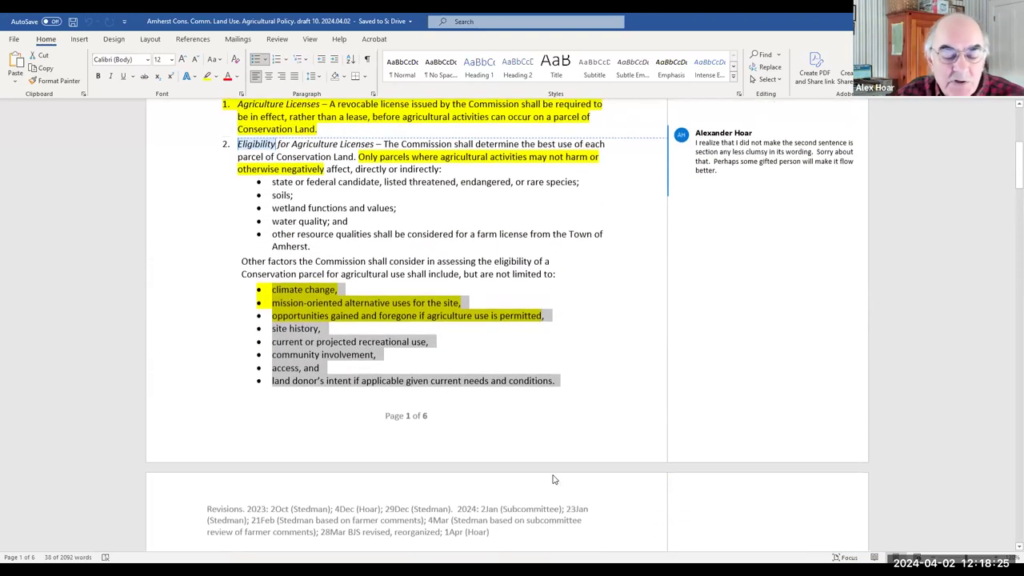
scroll(down, 3)
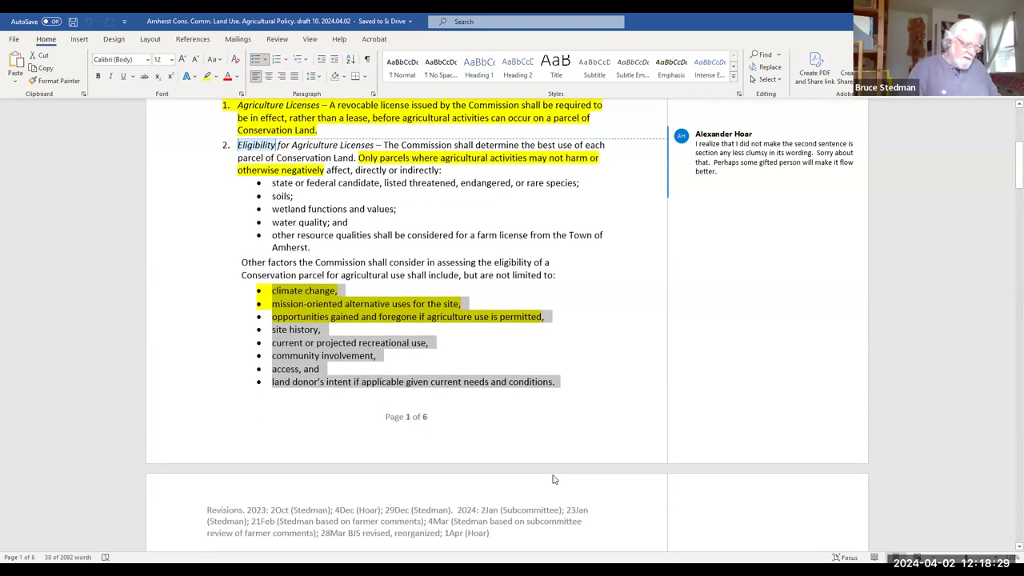
Scroll to page 2's policies 3–8, showing the comment on the neglect and license clause
scroll(down, 3)
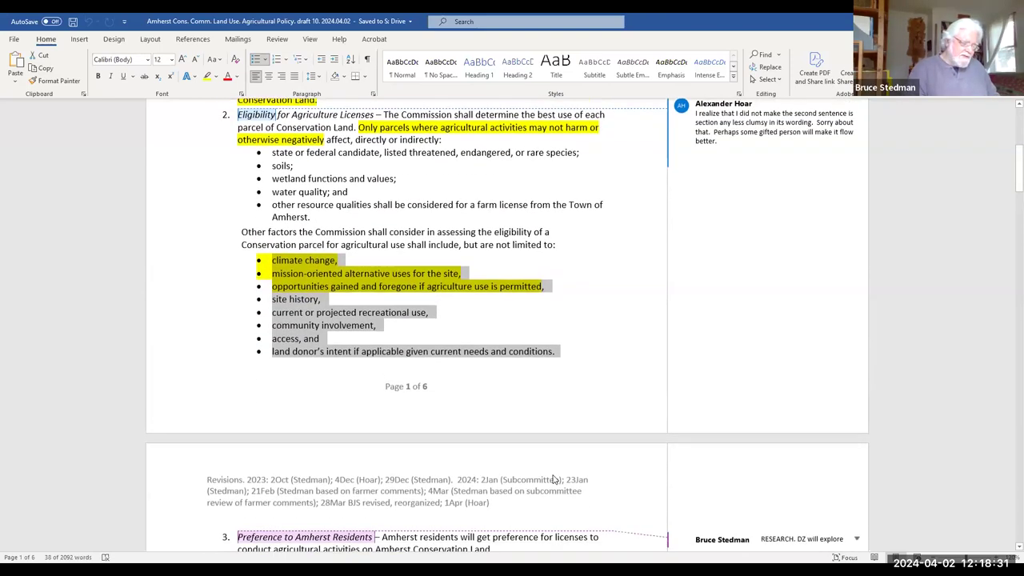
scroll(down, 3)
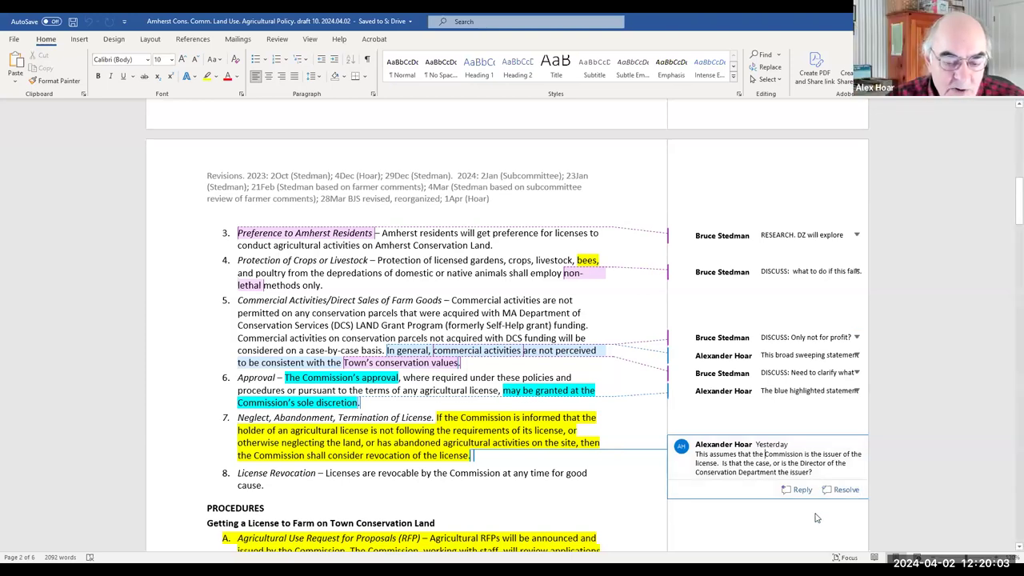
mouse_move(834, 518)
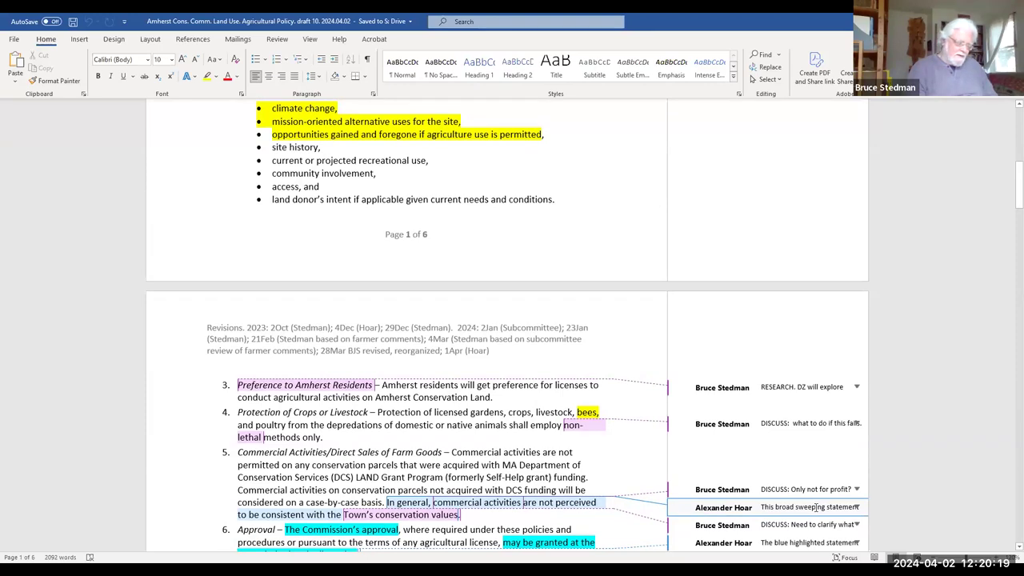
scroll(down, 3)
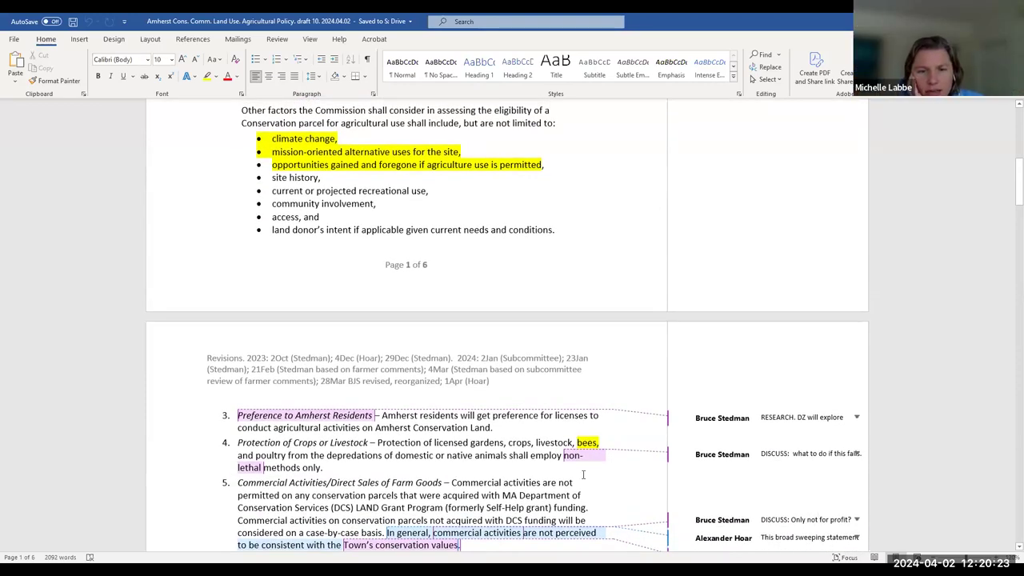
scroll(down, 3)
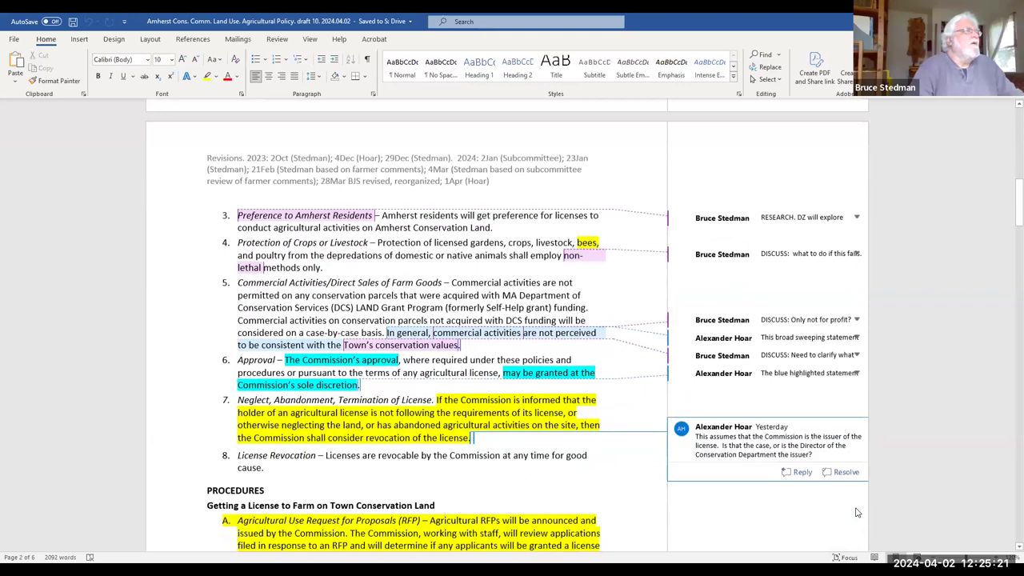
scroll(down, 3)
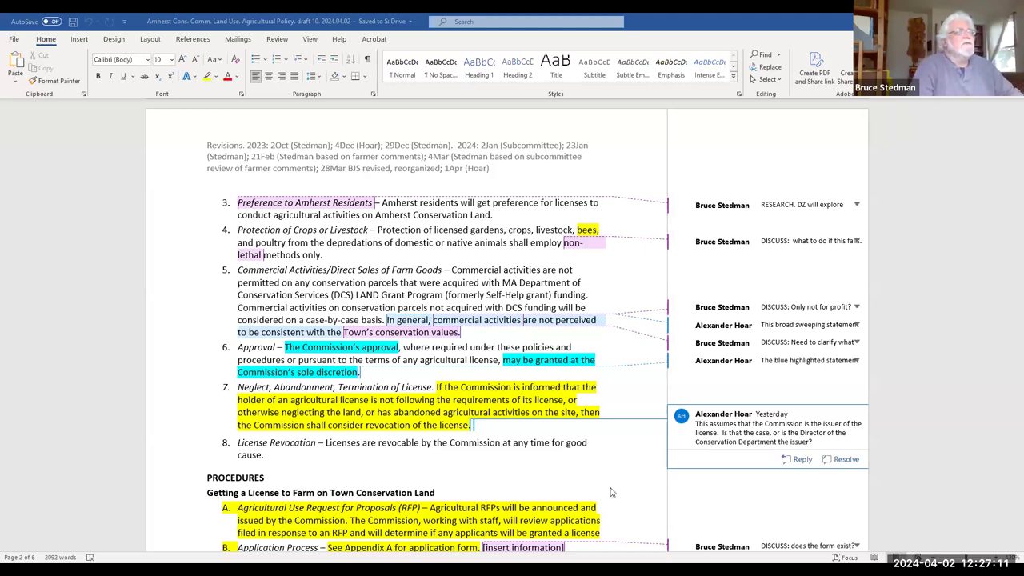
Scroll through page 2's PROCEDURES items down to the abutter notification clause
scroll(down, 3)
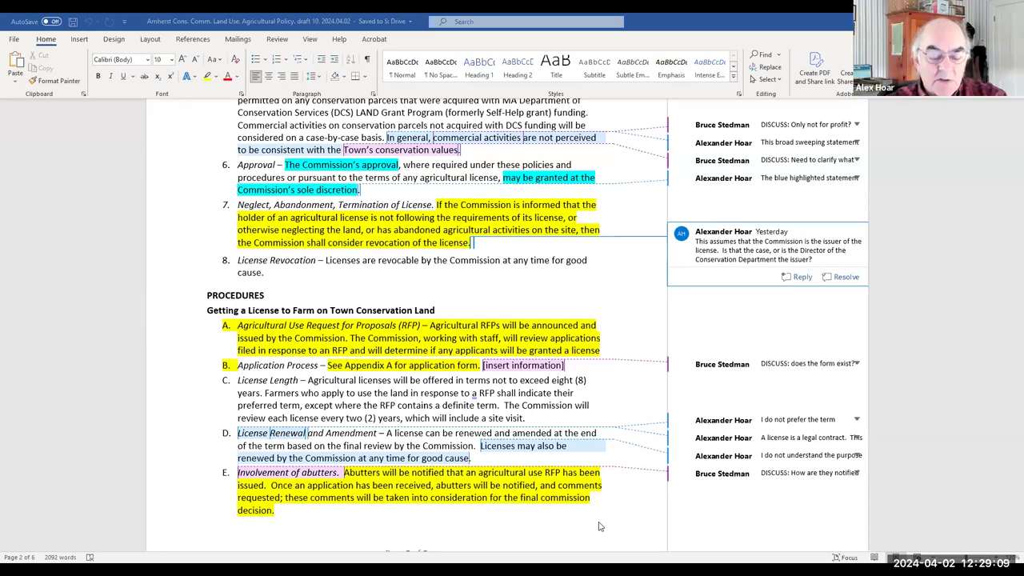
scroll(down, 3)
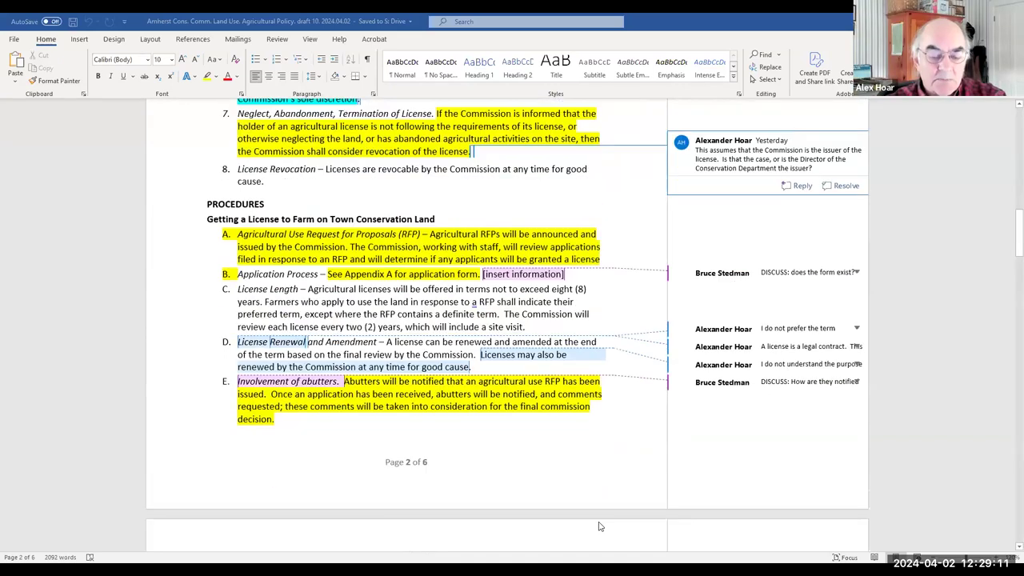
Scroll onto page 3 to show item F, Fees, with its reviewer comments
scroll(down, 3)
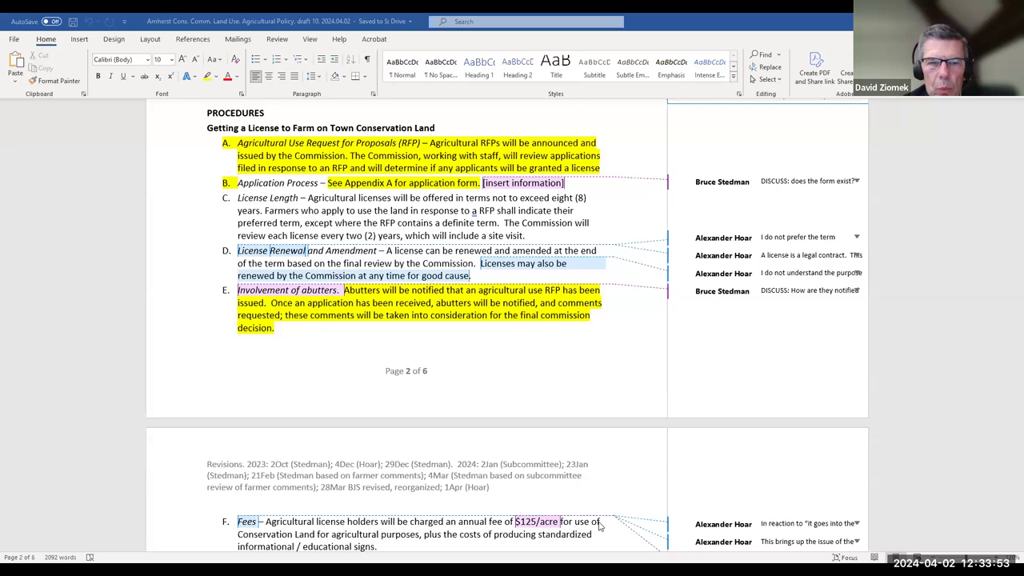
Scroll down page 3 to items I–L on crops, animals, access and use by others
scroll(down, 3)
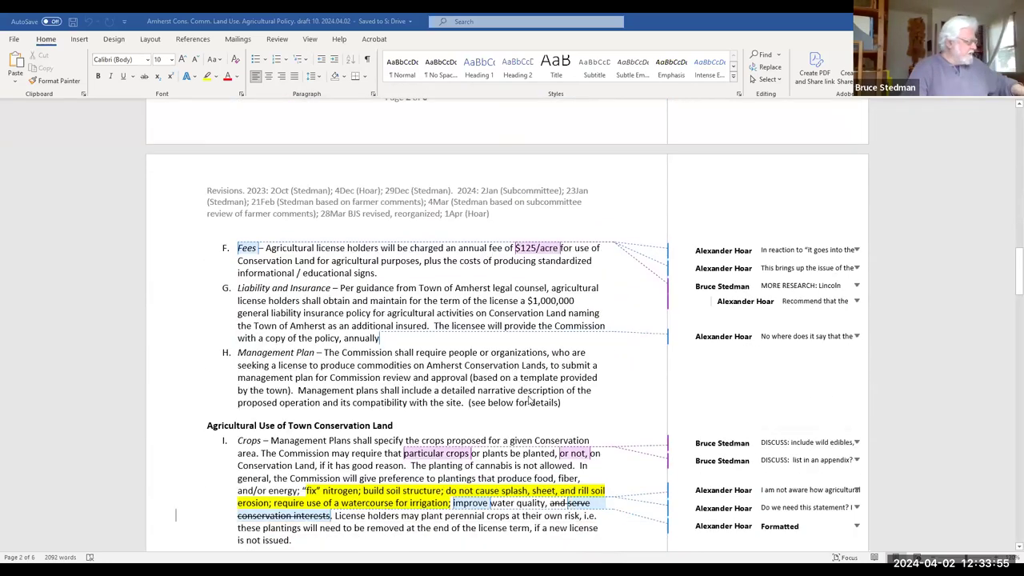
scroll(down, 3)
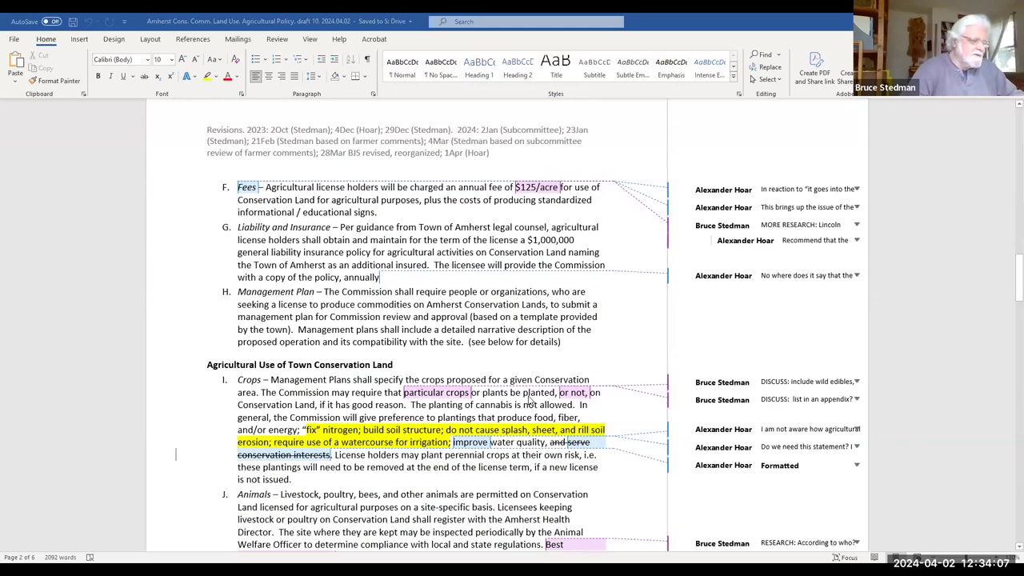
scroll(down, 3)
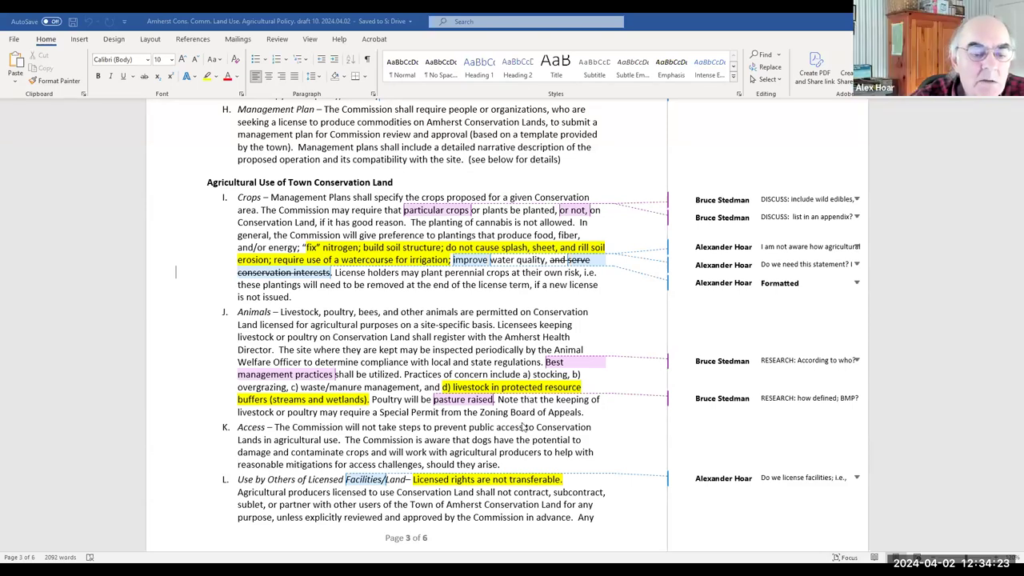
scroll(down, 3)
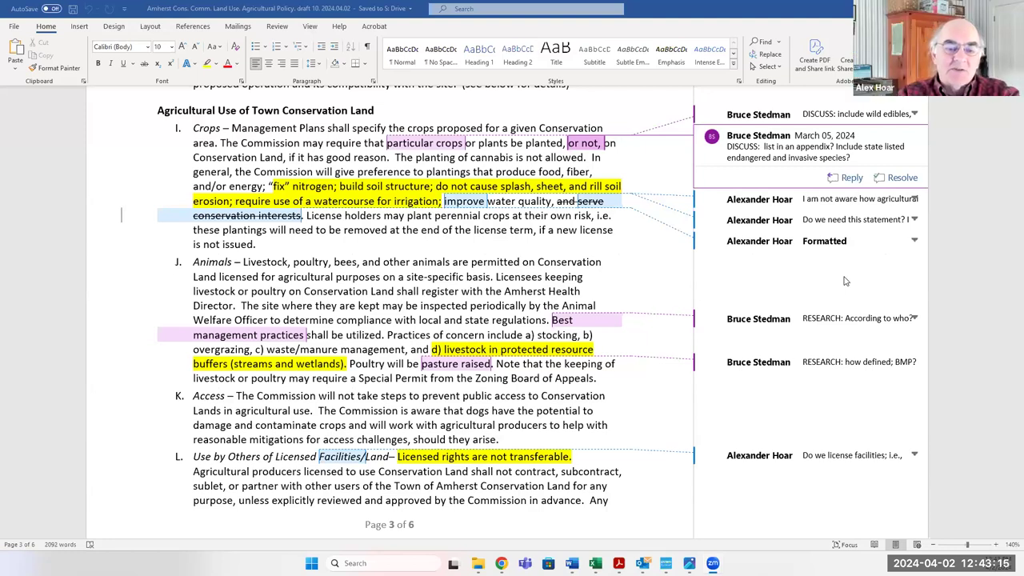
mouse_move(991, 310)
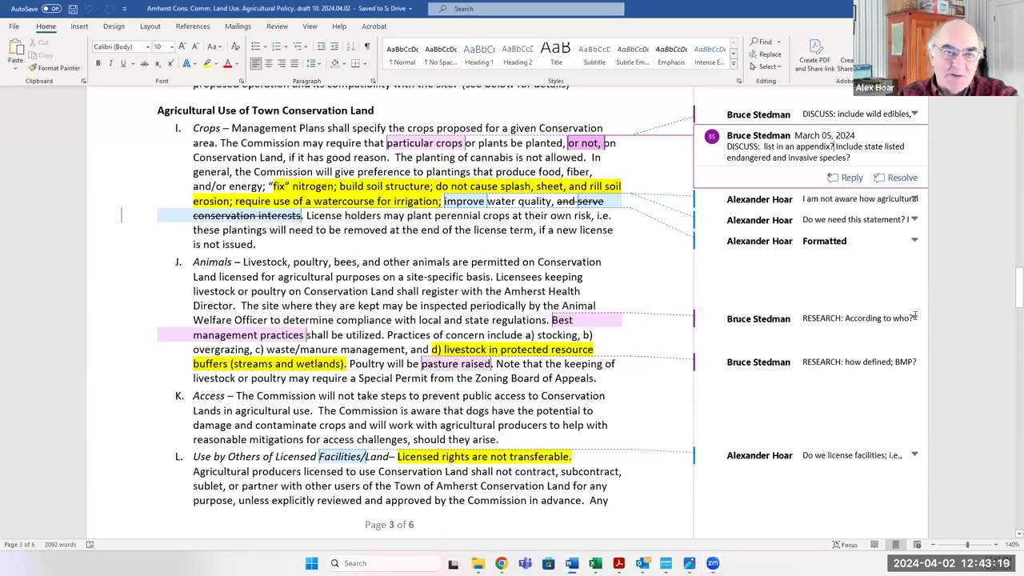
Expand the collapsed 'RESEARCH: According to who?' comment on reasonable stocking limits
click(856, 318)
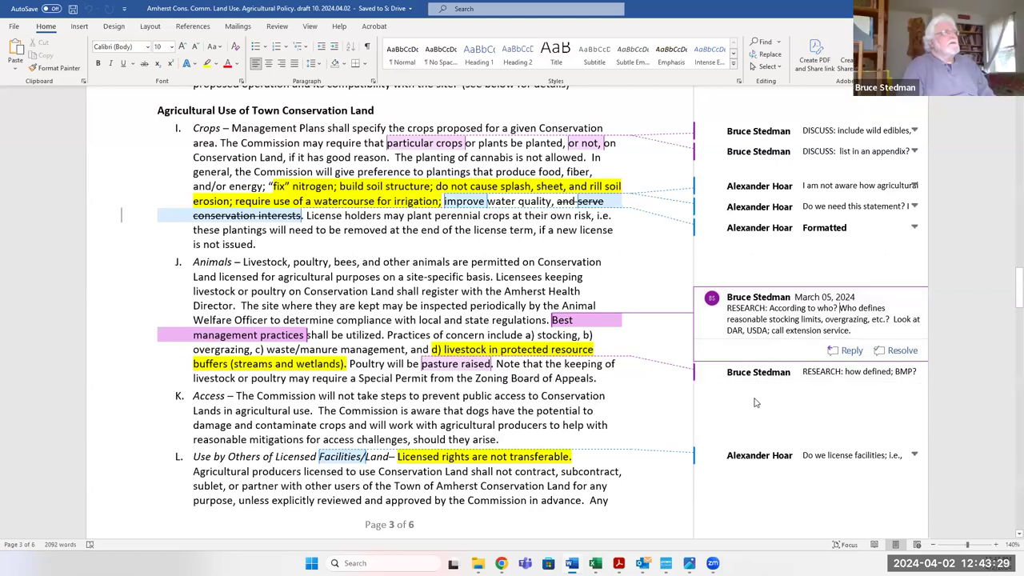
mouse_move(755, 402)
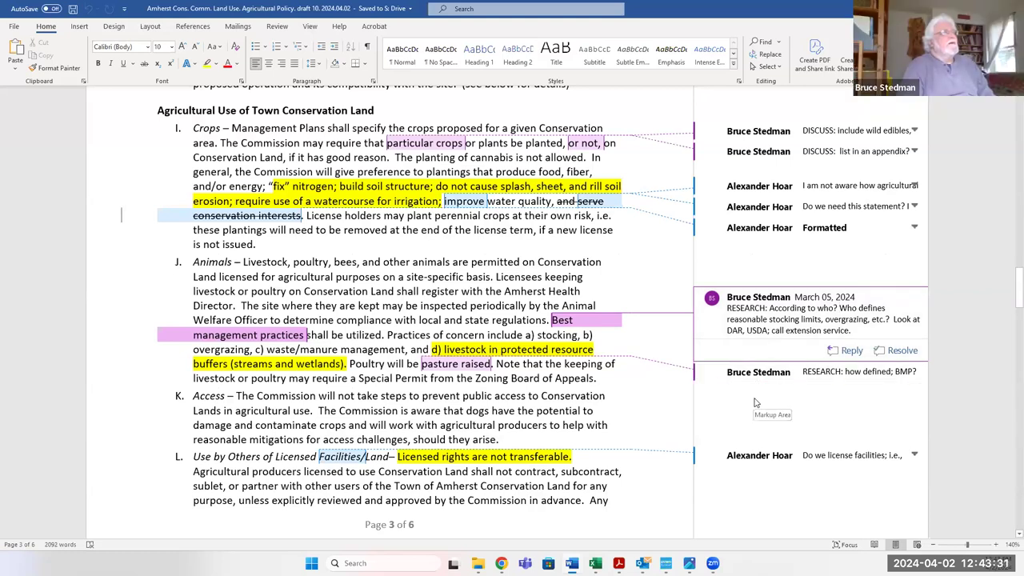
scroll(down, 3)
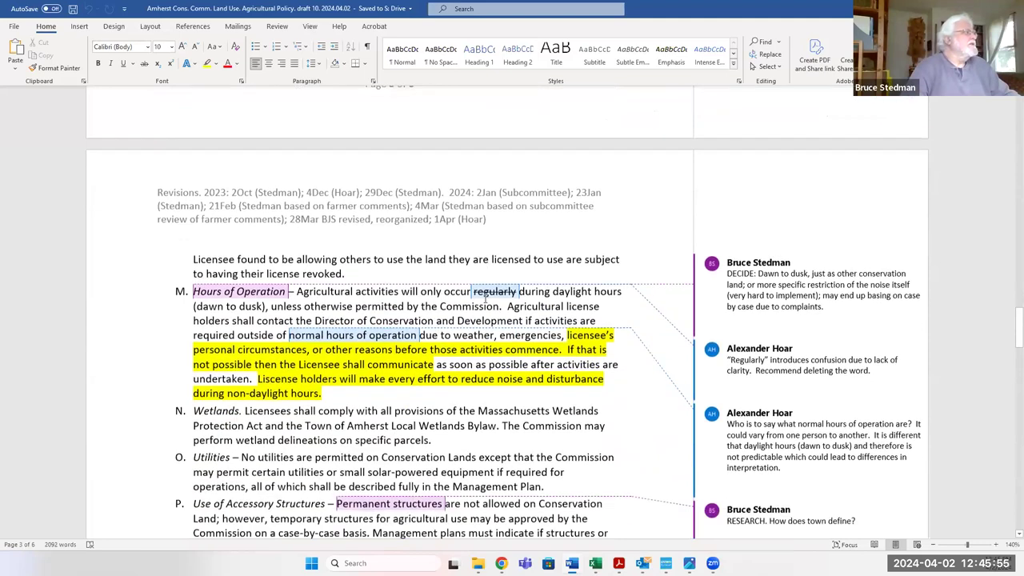
Scroll down to the Storage of Equipment and Enforcement items and the Delegation of Authority comment
scroll(down, 3)
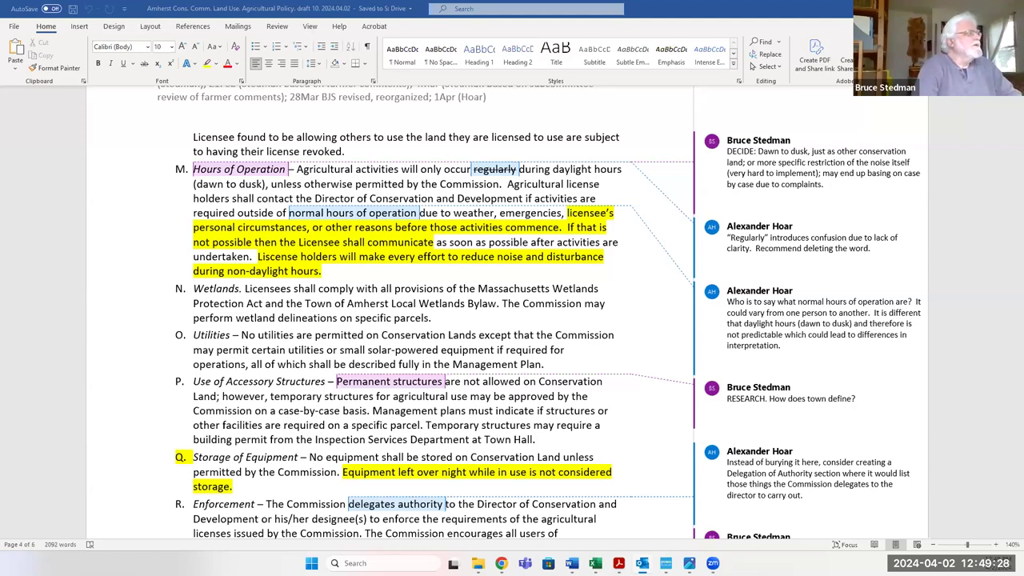
Scroll down to sections R–T: Enforcement, Informational/Educational Signs and Community Gardens
scroll(down, 3)
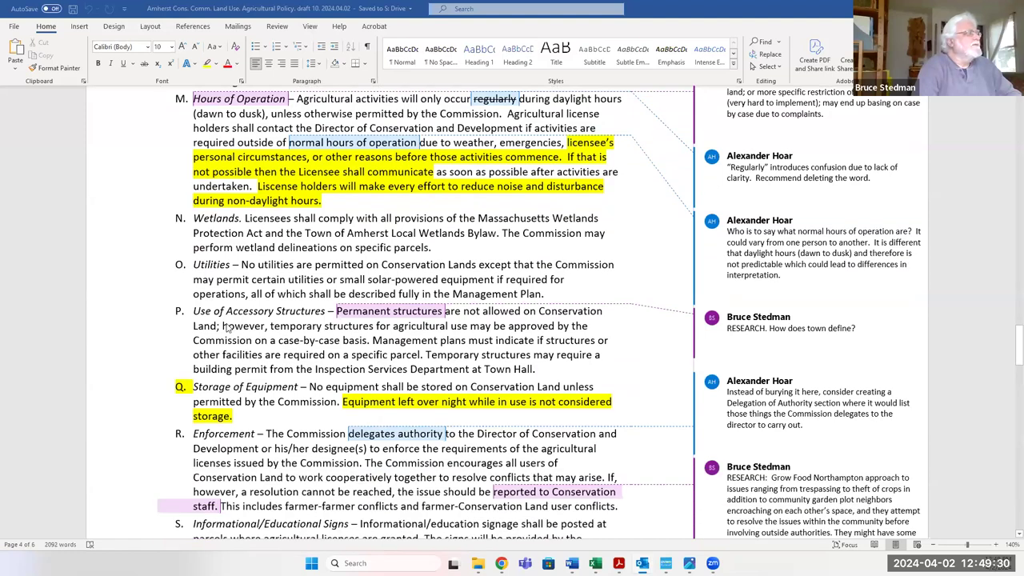
scroll(down, 3)
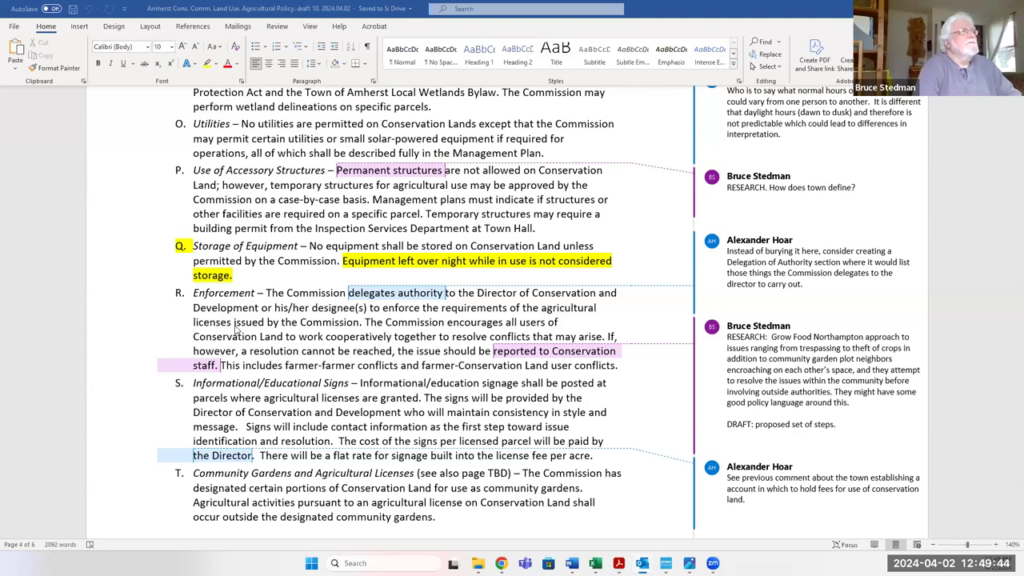
scroll(down, 3)
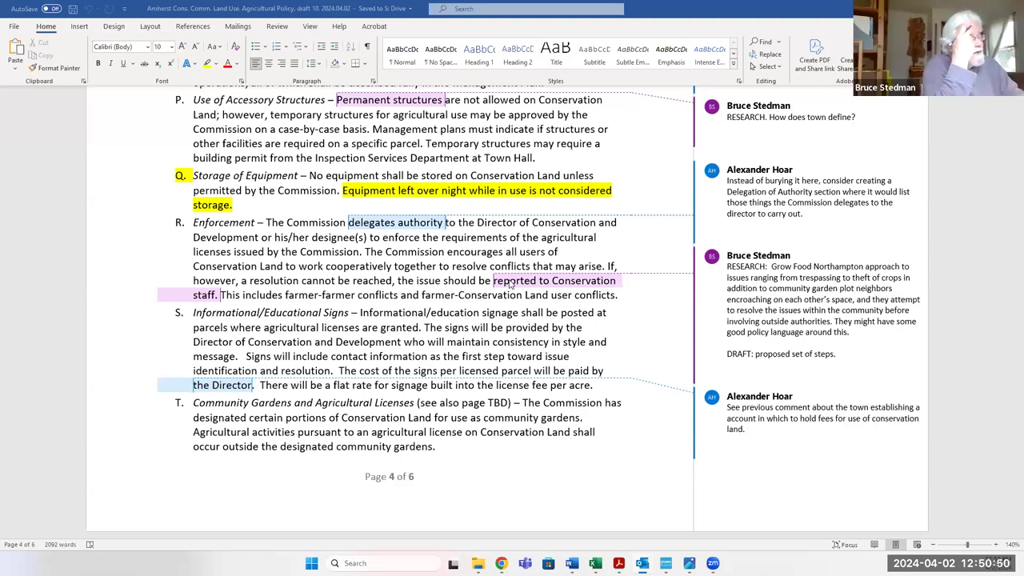
mouse_move(445, 224)
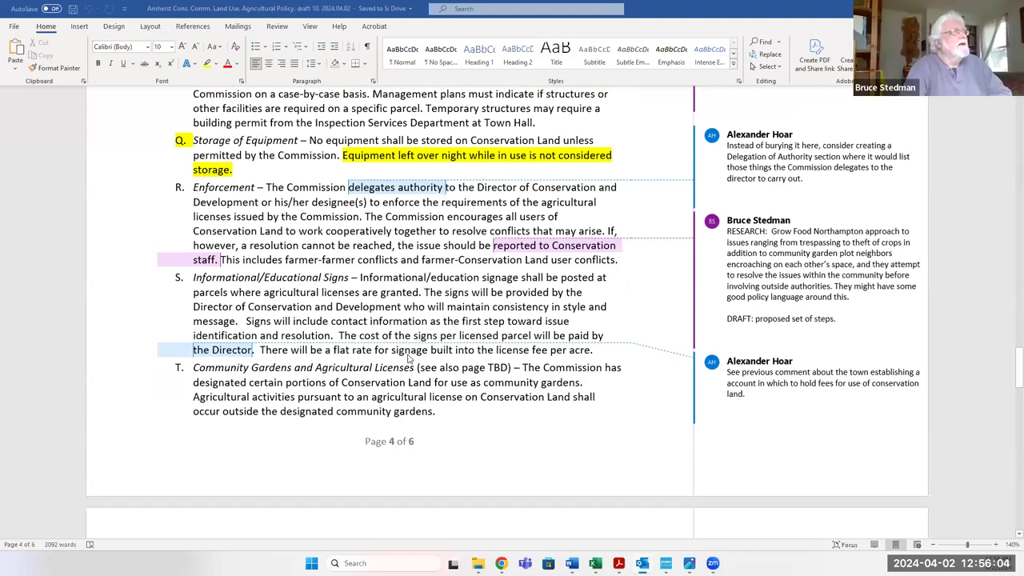
scroll(down, 3)
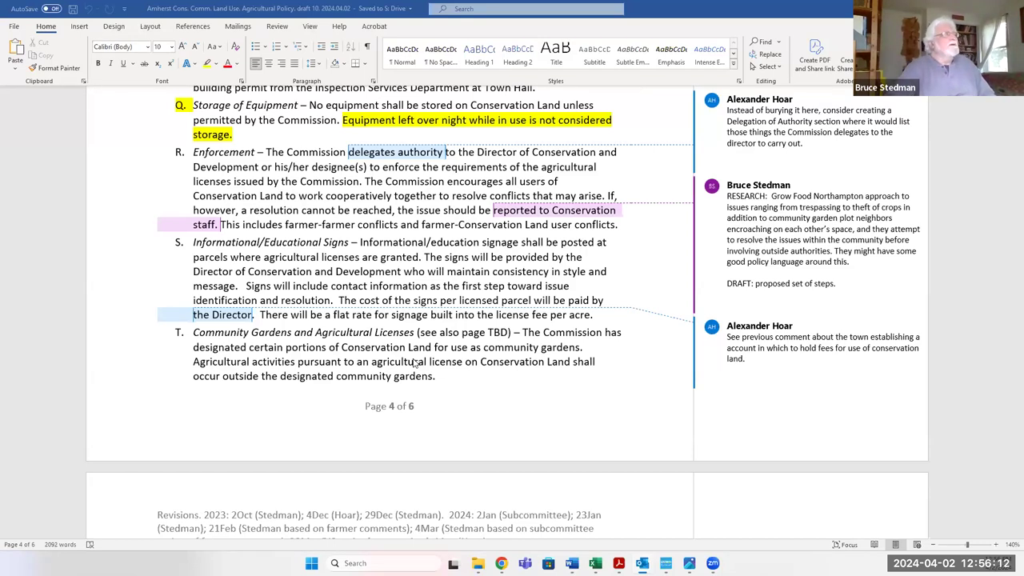
scroll(down, 3)
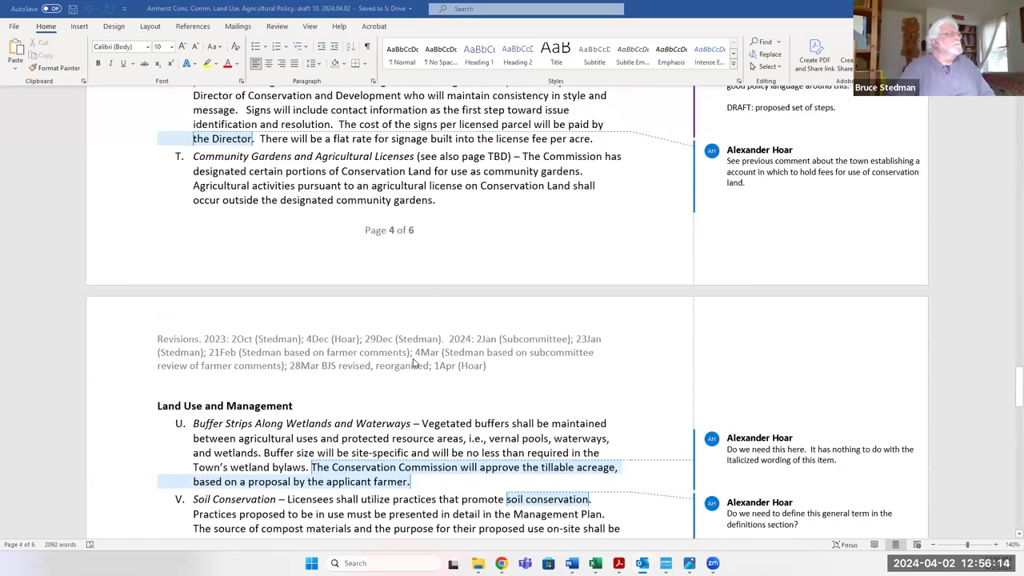
scroll(down, 3)
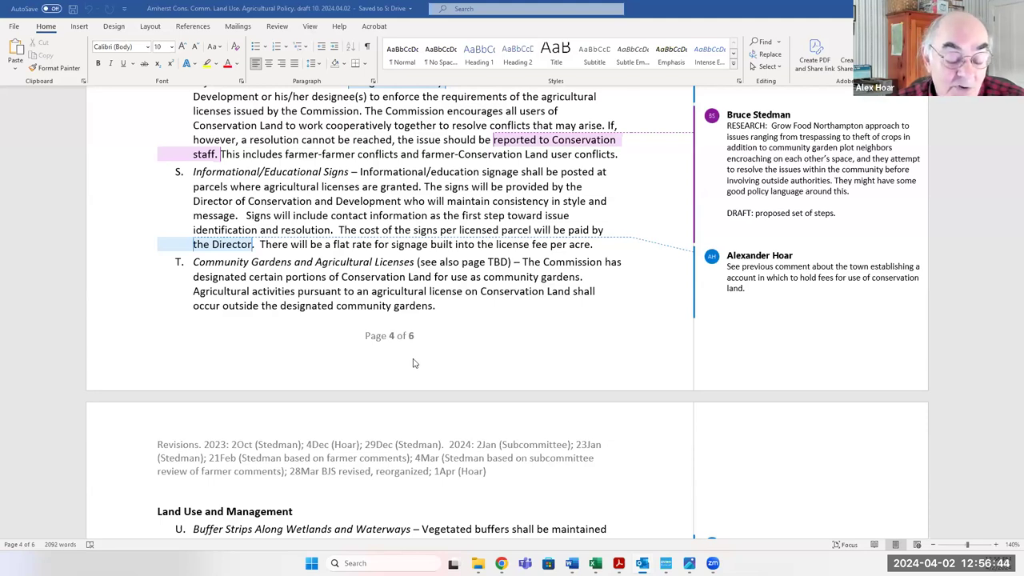
scroll(down, 3)
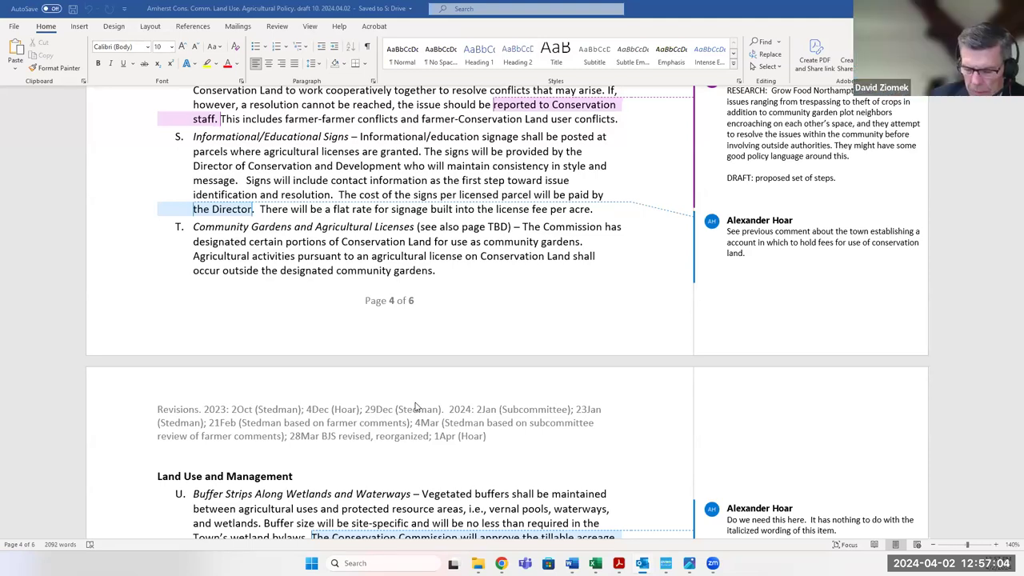
scroll(down, 3)
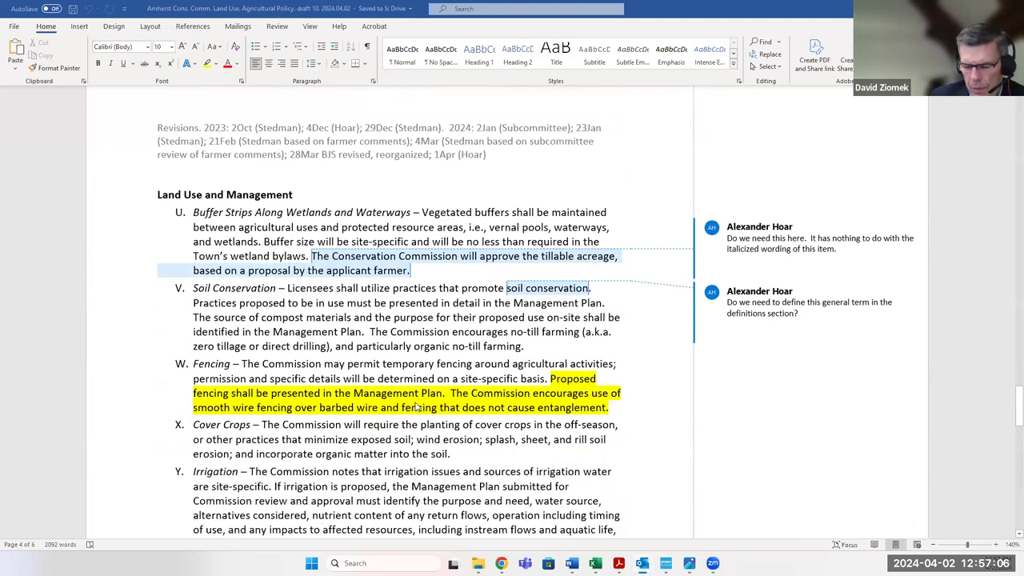
scroll(down, 3)
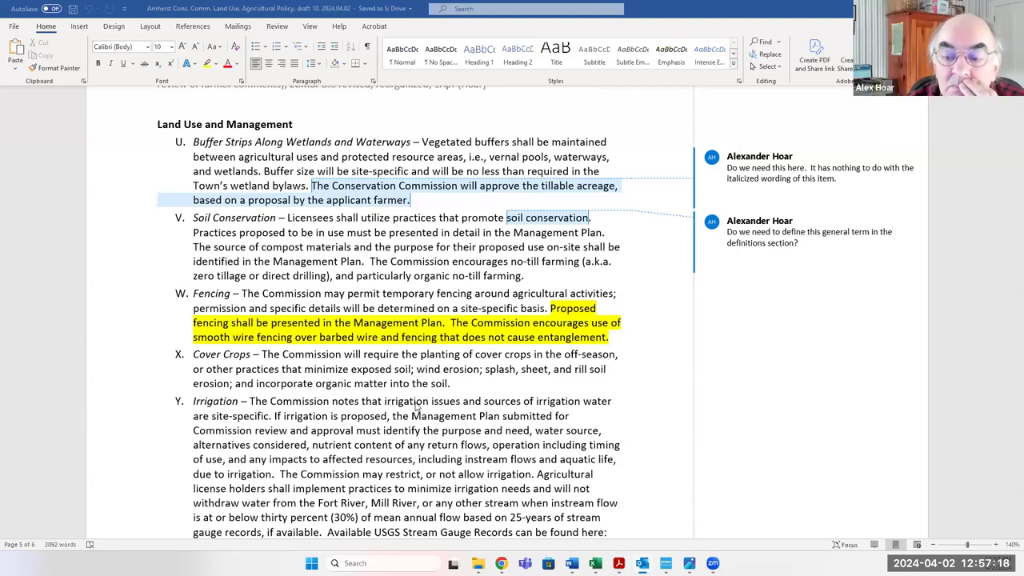
mouse_move(267, 248)
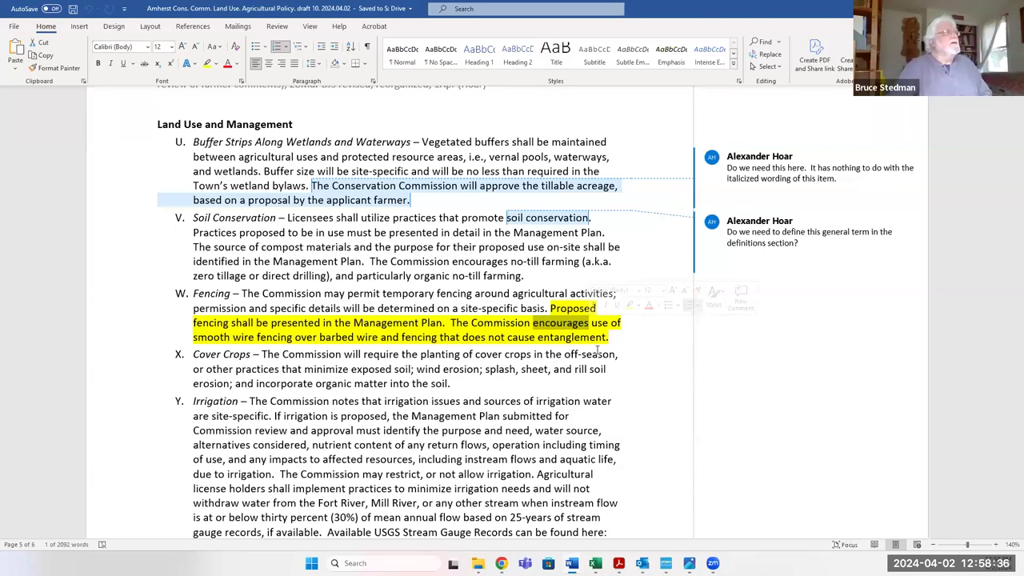
Scroll past items Z–BB and Waiver or Modification to the highlighted Glossary on page 6
scroll(down, 3)
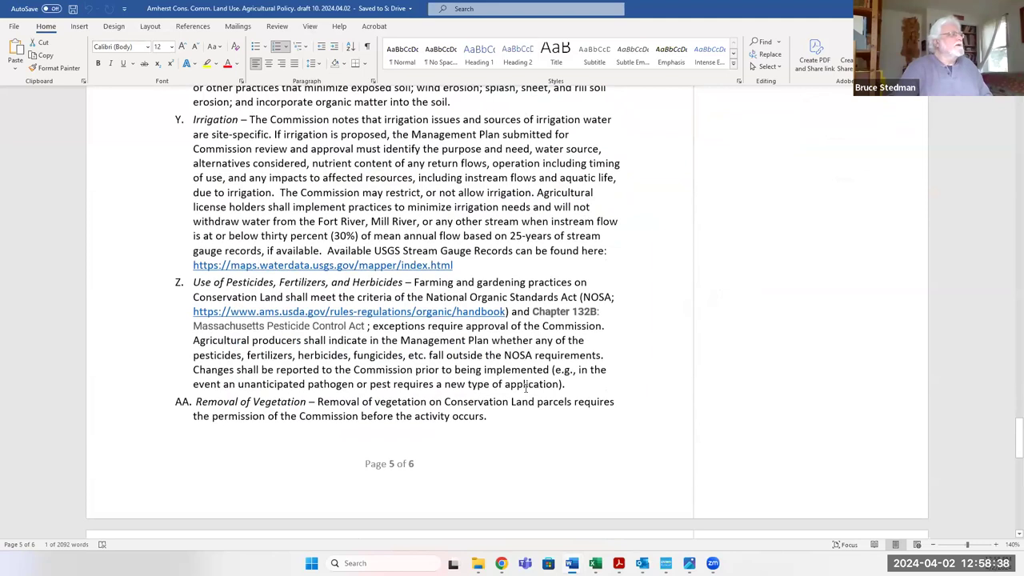
scroll(down, 3)
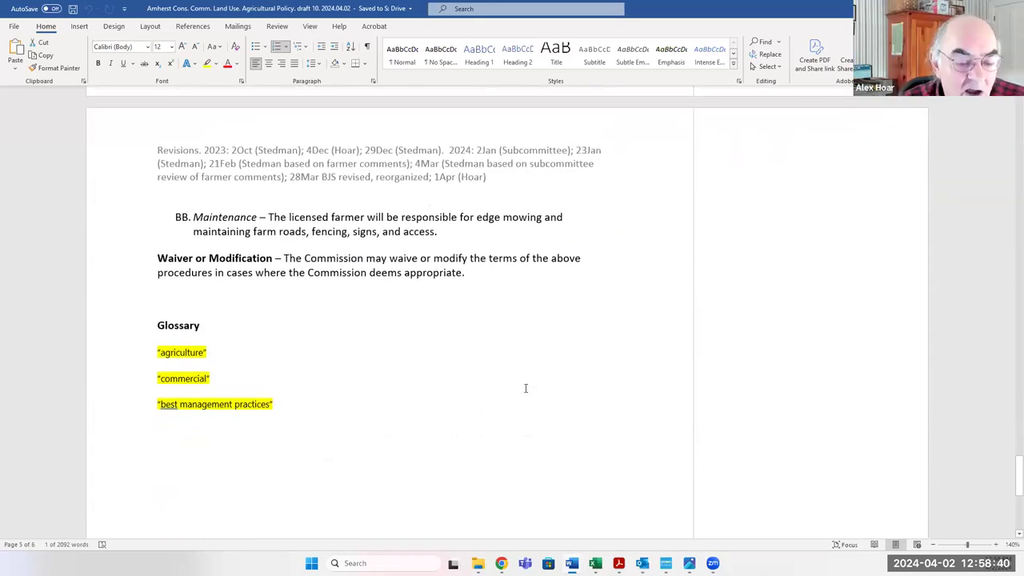
scroll(down, 3)
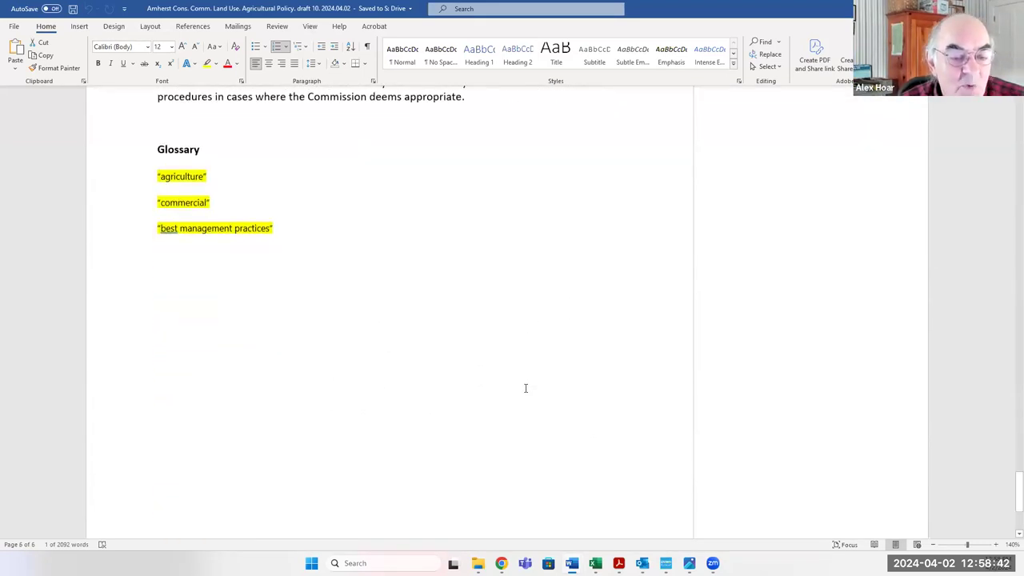